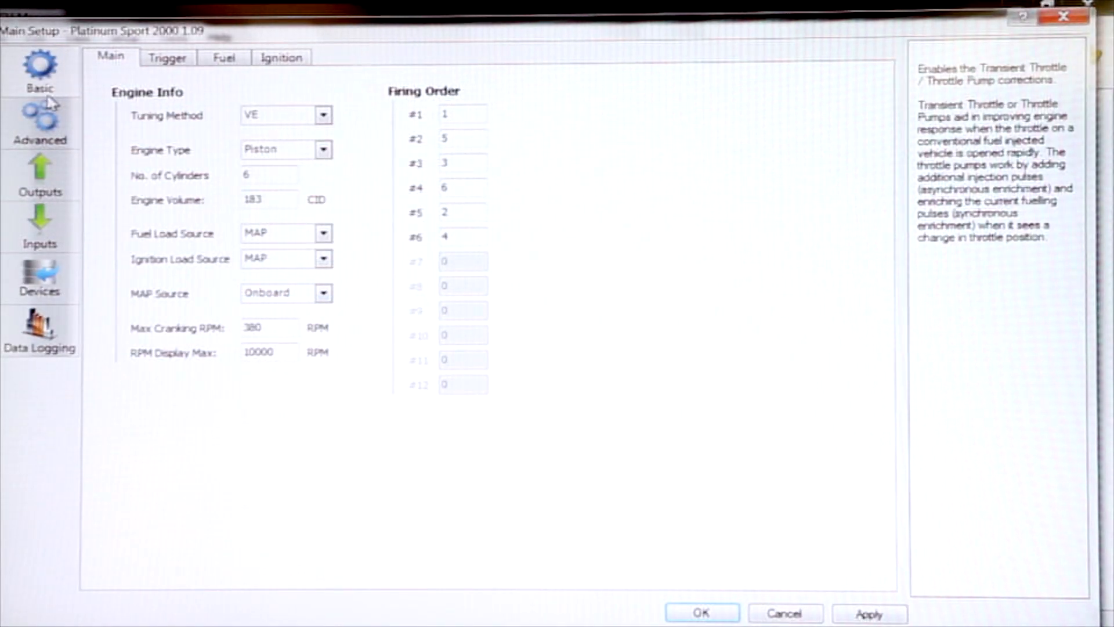
# Enable Anti-Lag Launch Control under Advanced setup, review its launch tab, and accept.
pyautogui.click(39, 124)
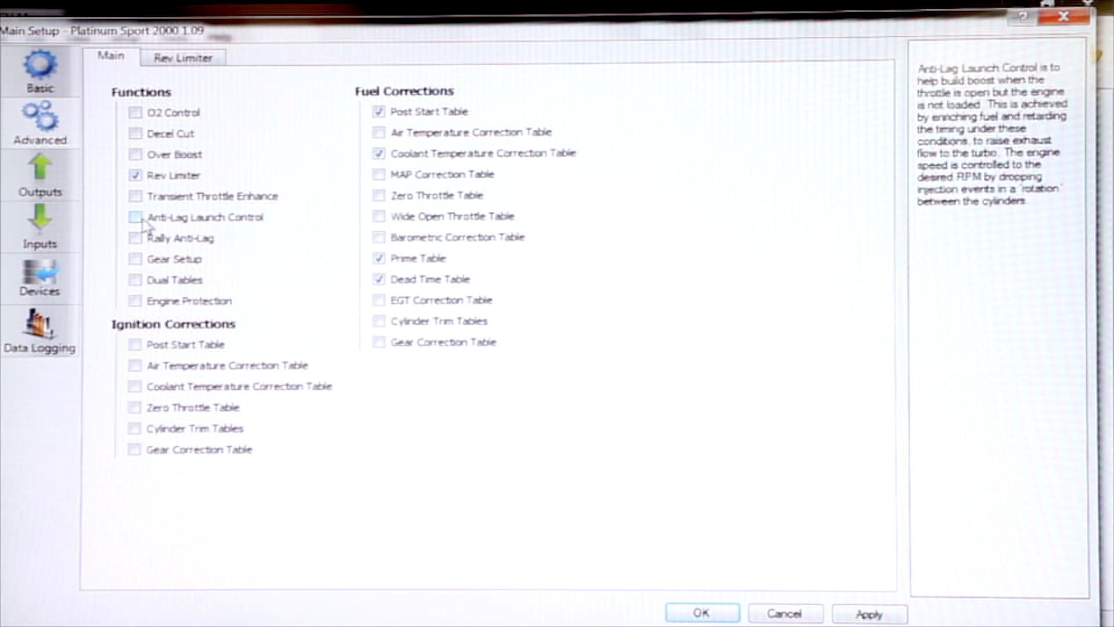
pyautogui.click(135, 217)
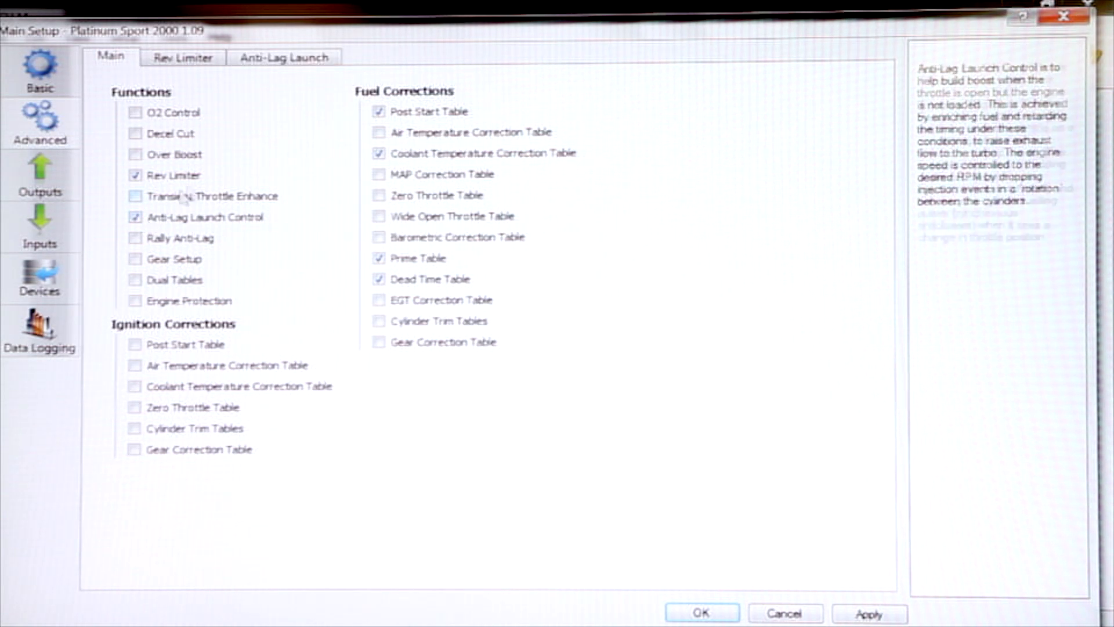
pyautogui.click(284, 57)
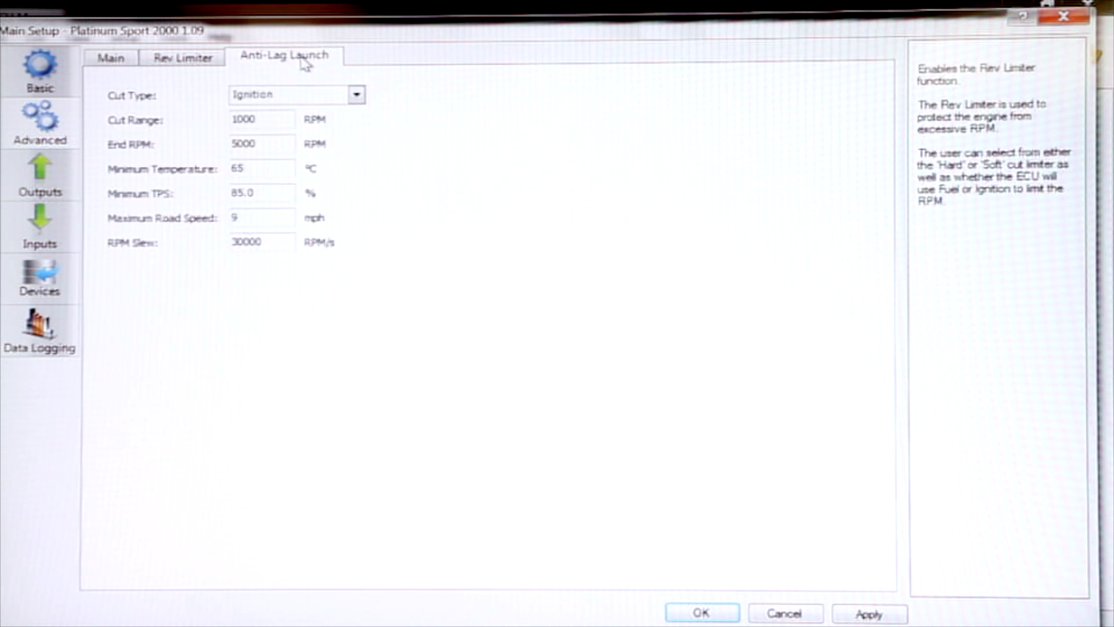
pyautogui.moveTo(279, 257)
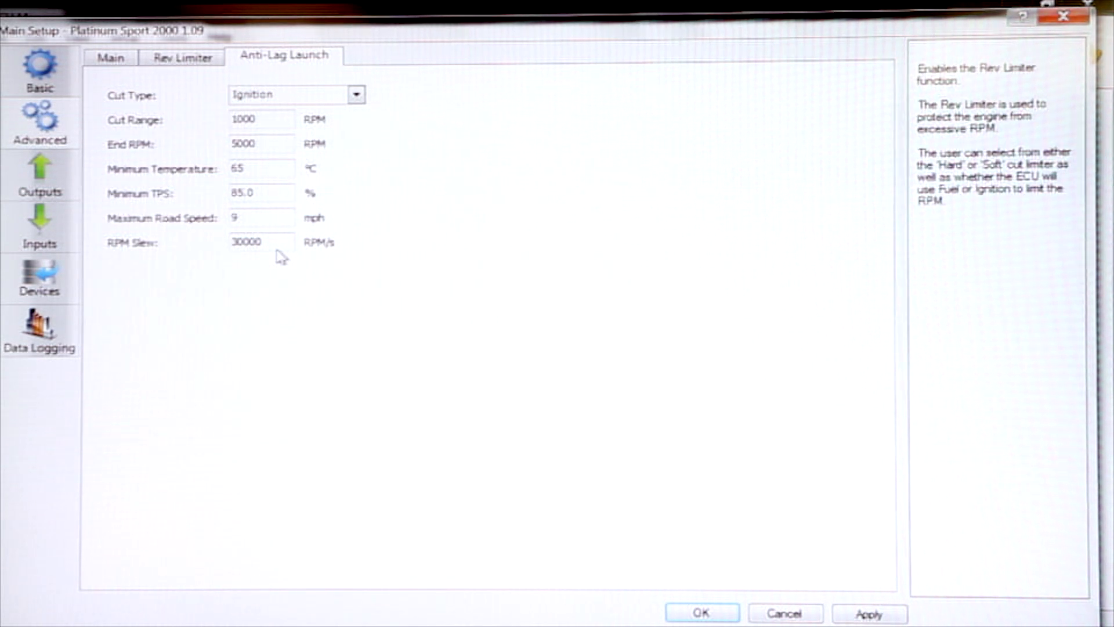
pyautogui.moveTo(597, 569)
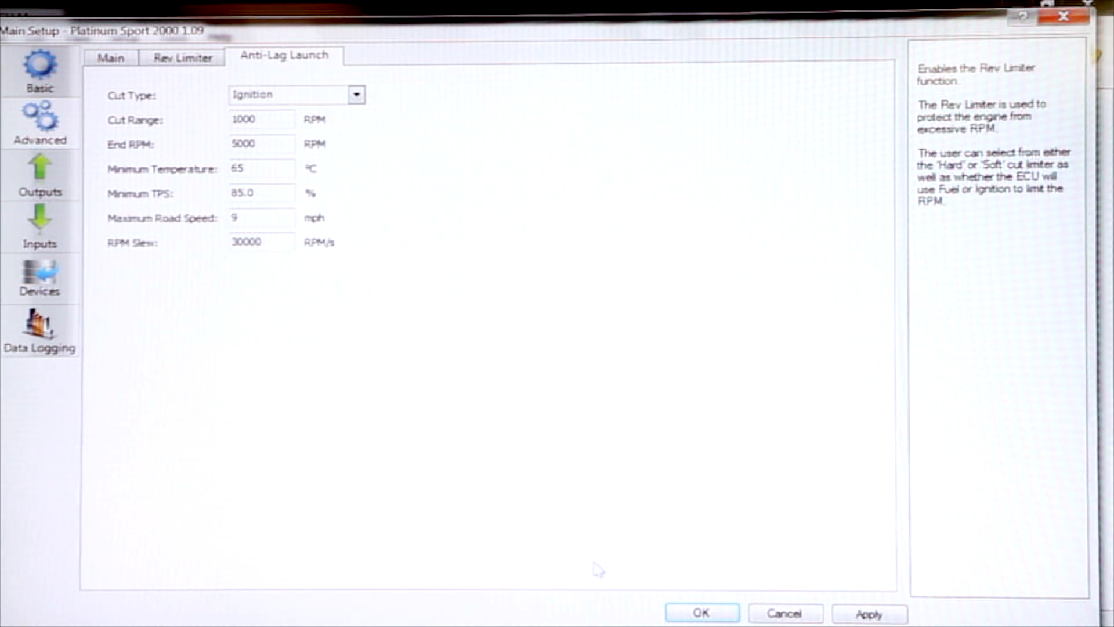
pyautogui.click(701, 613)
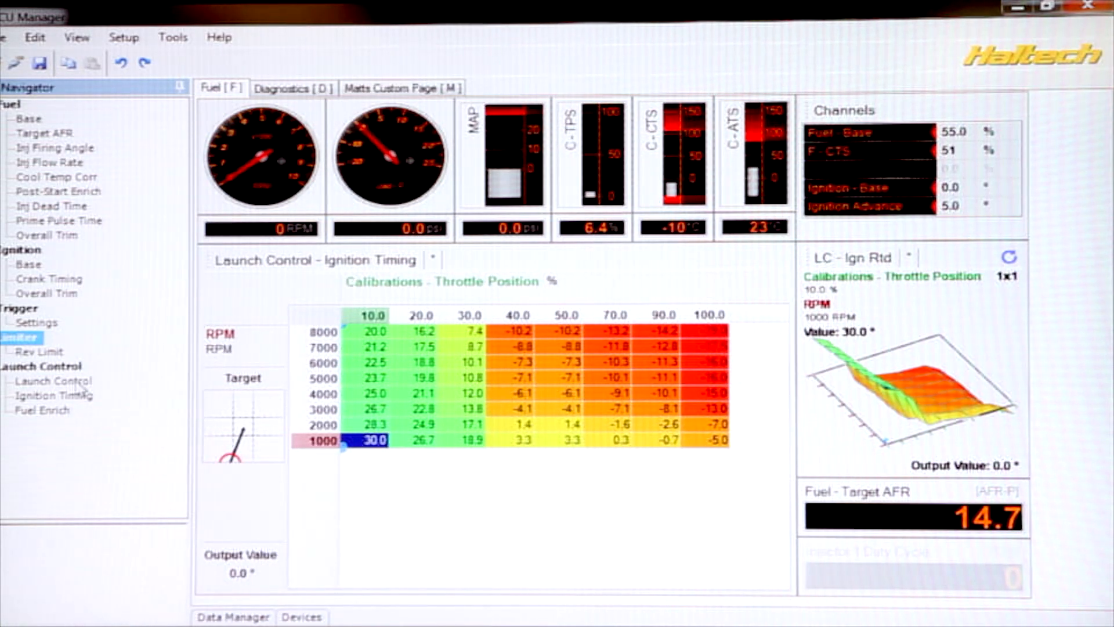
# Open the Launch Control settings page and read the End RPM and Cut Range descriptions.
pyautogui.click(53, 380)
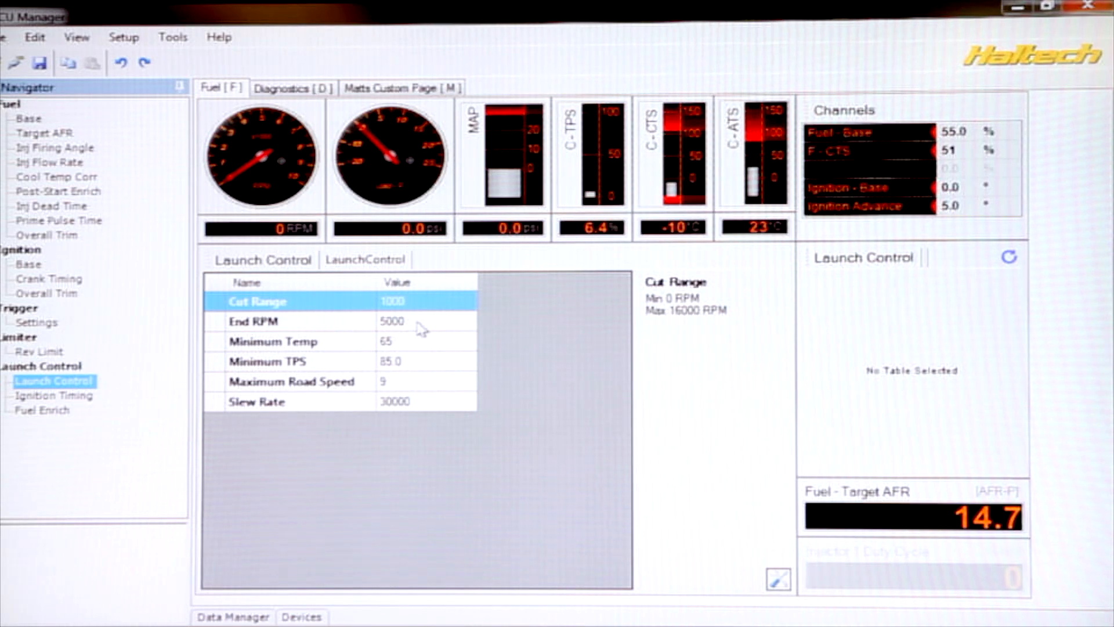
pyautogui.moveTo(416, 313)
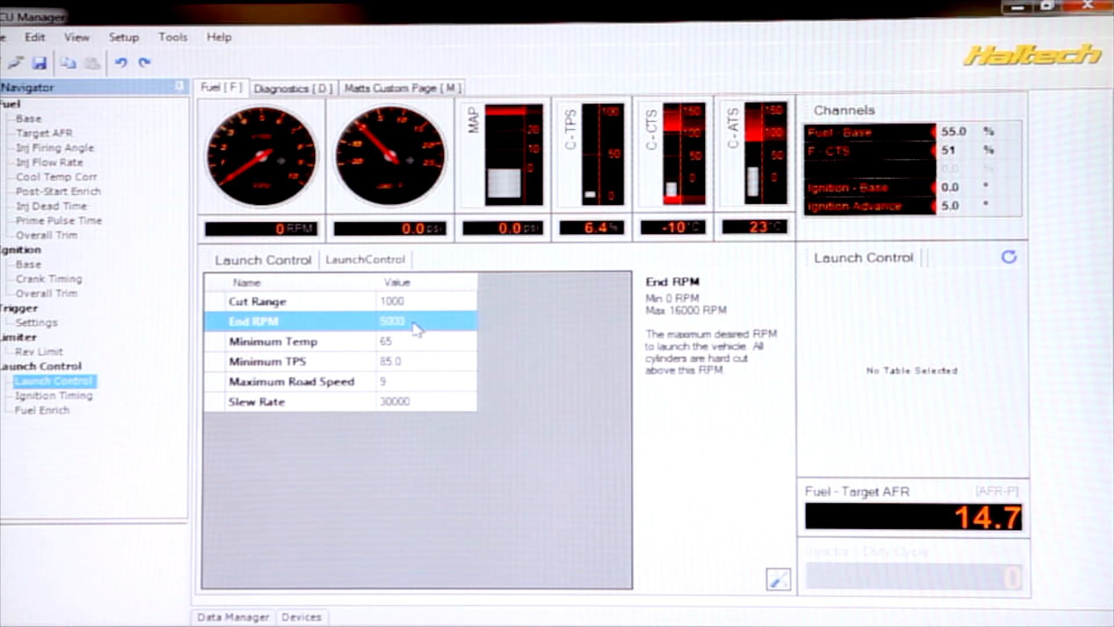
pyautogui.moveTo(577, 365)
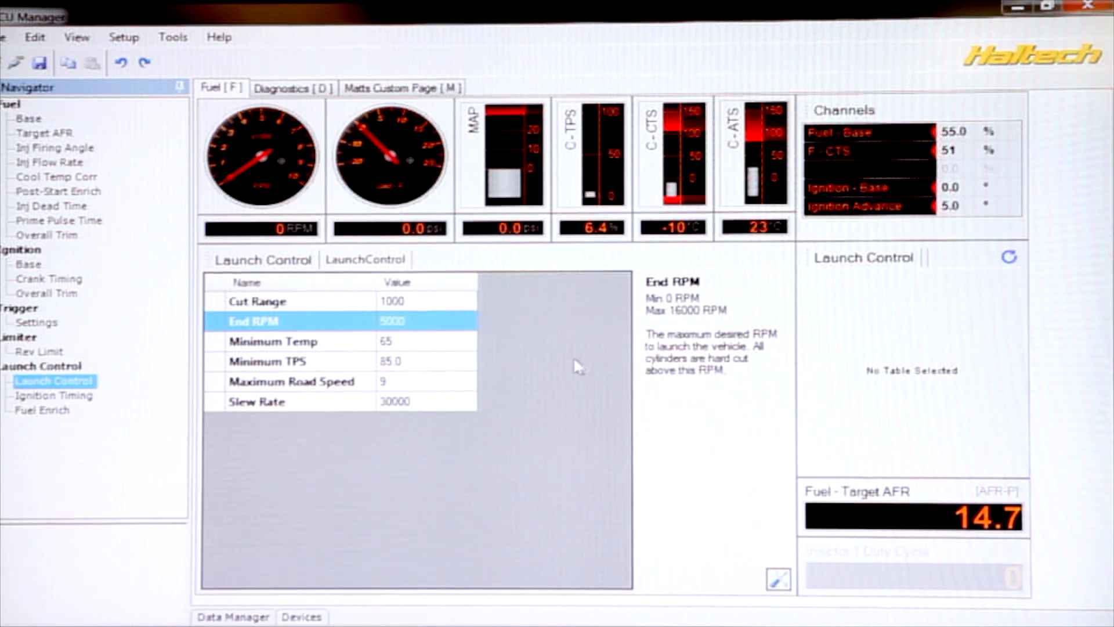
pyautogui.moveTo(650, 393)
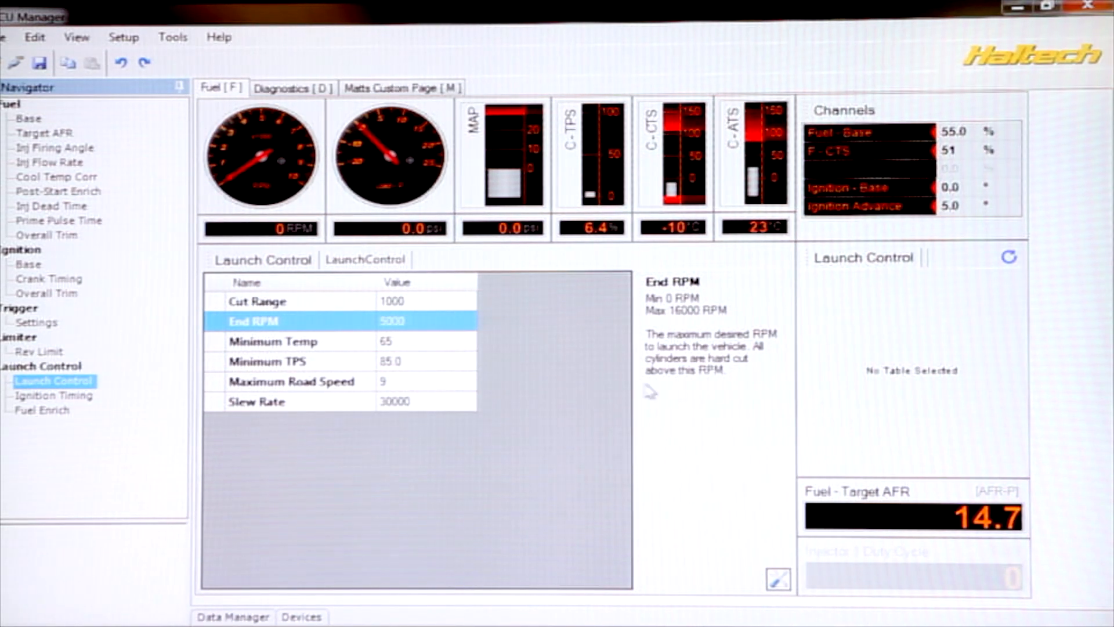
pyautogui.moveTo(681, 388)
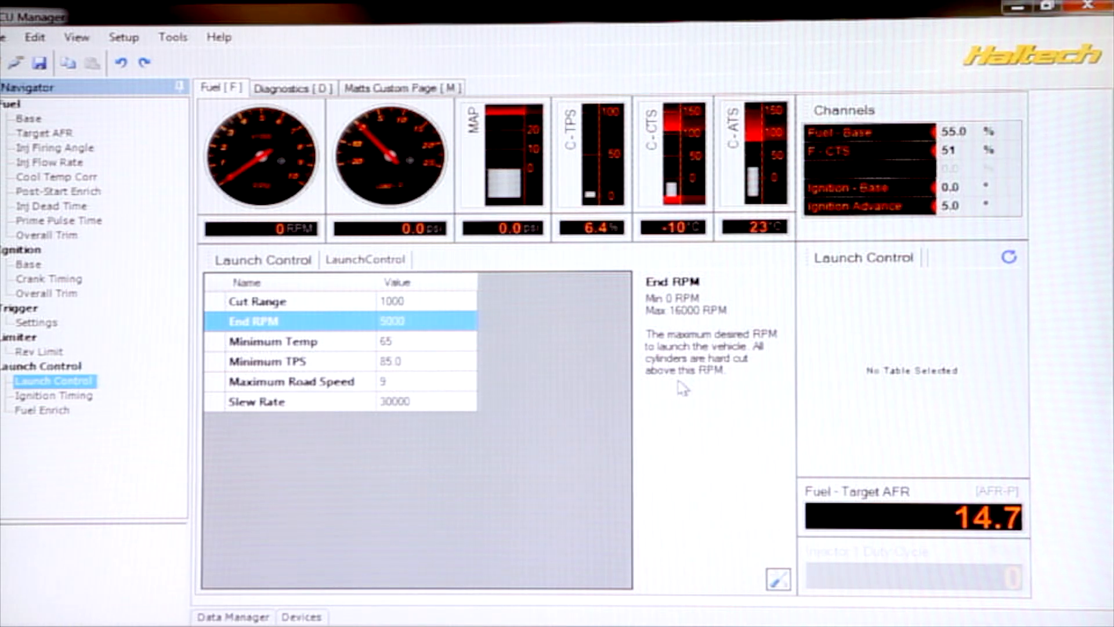
pyautogui.moveTo(452, 327)
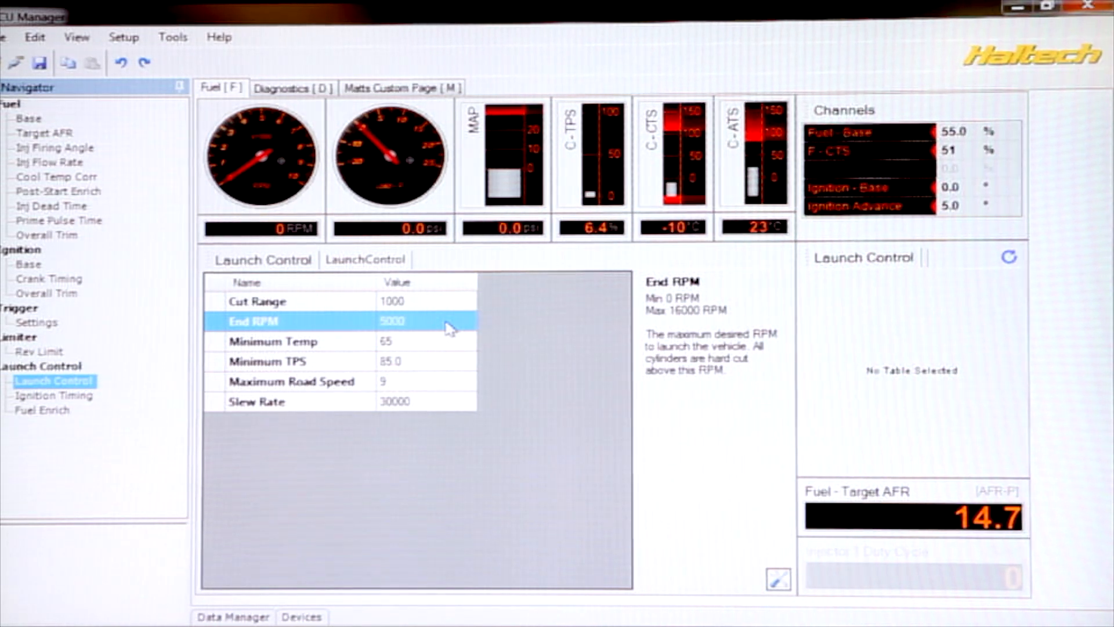
pyautogui.click(284, 300)
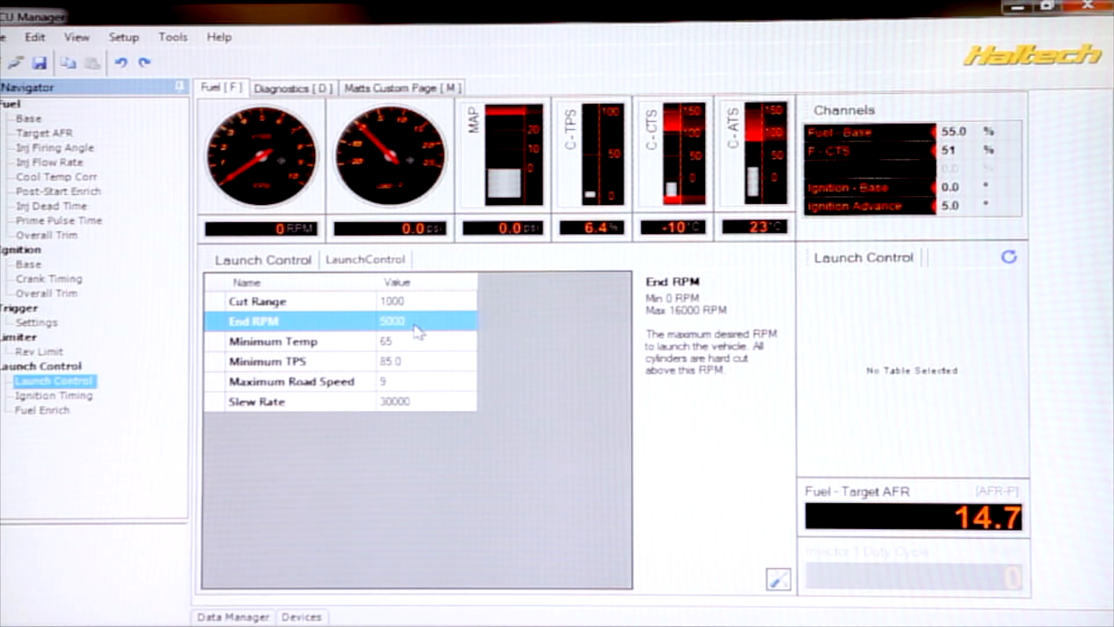
pyautogui.moveTo(423, 310)
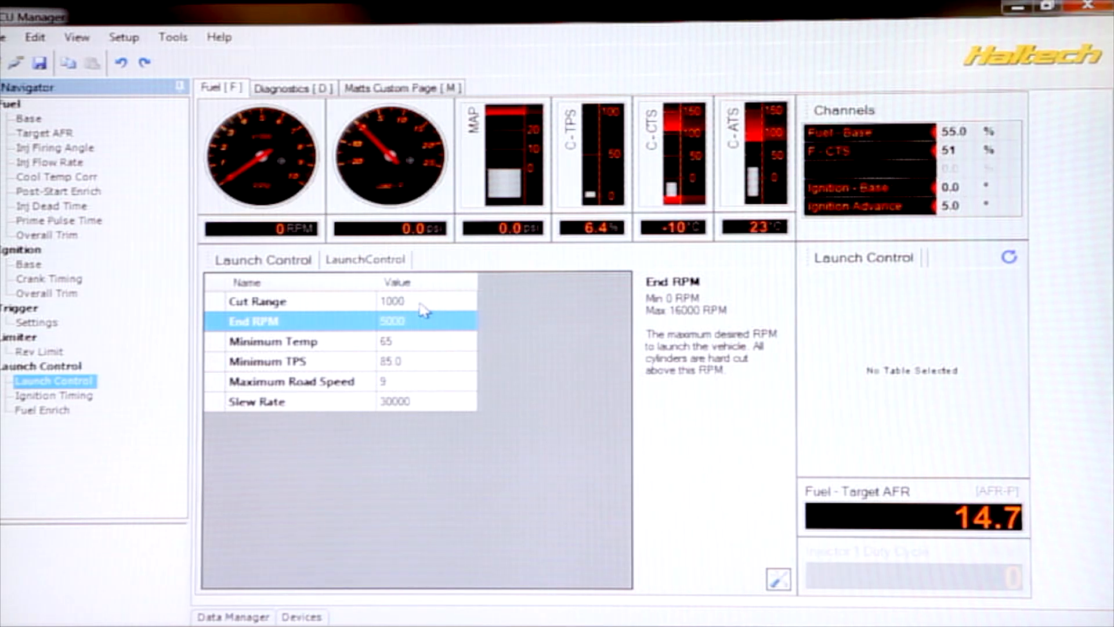
pyautogui.click(284, 301)
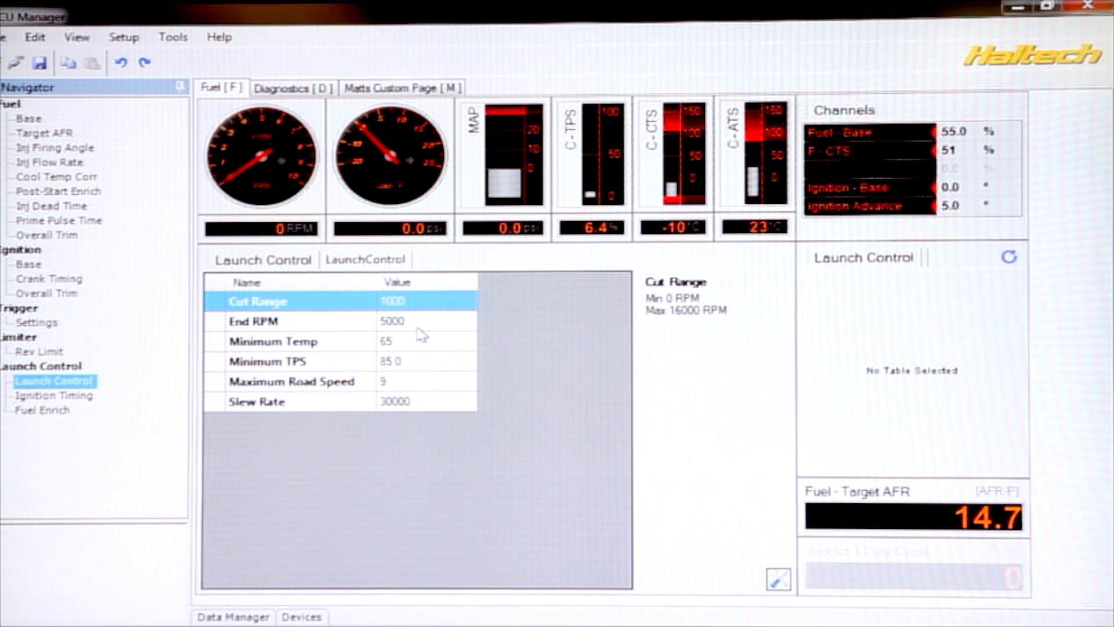
pyautogui.click(270, 341)
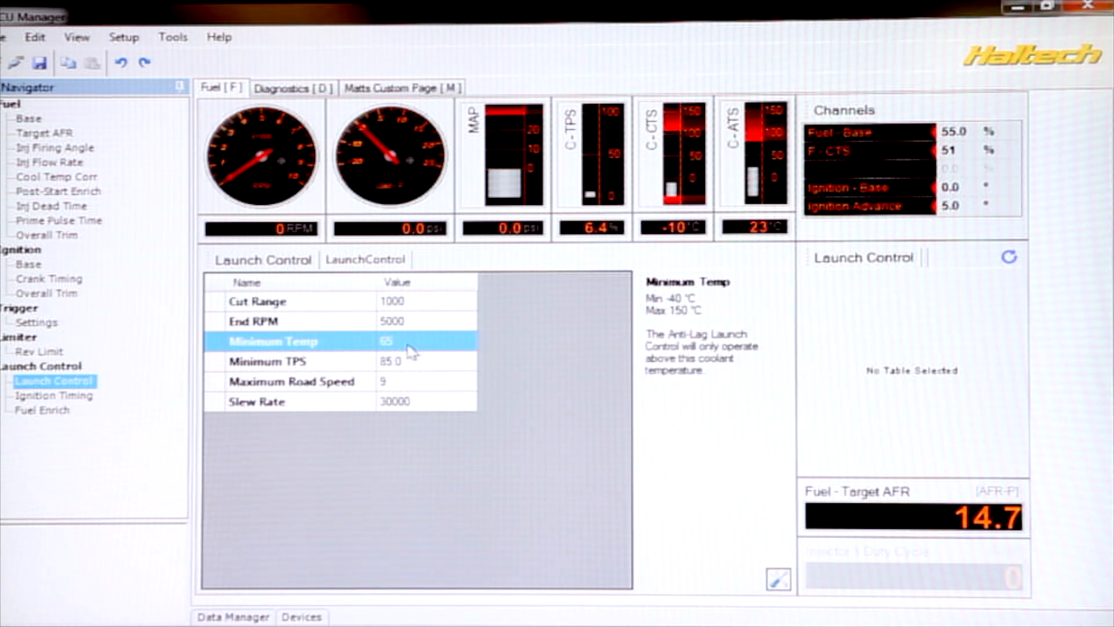
pyautogui.moveTo(411, 373)
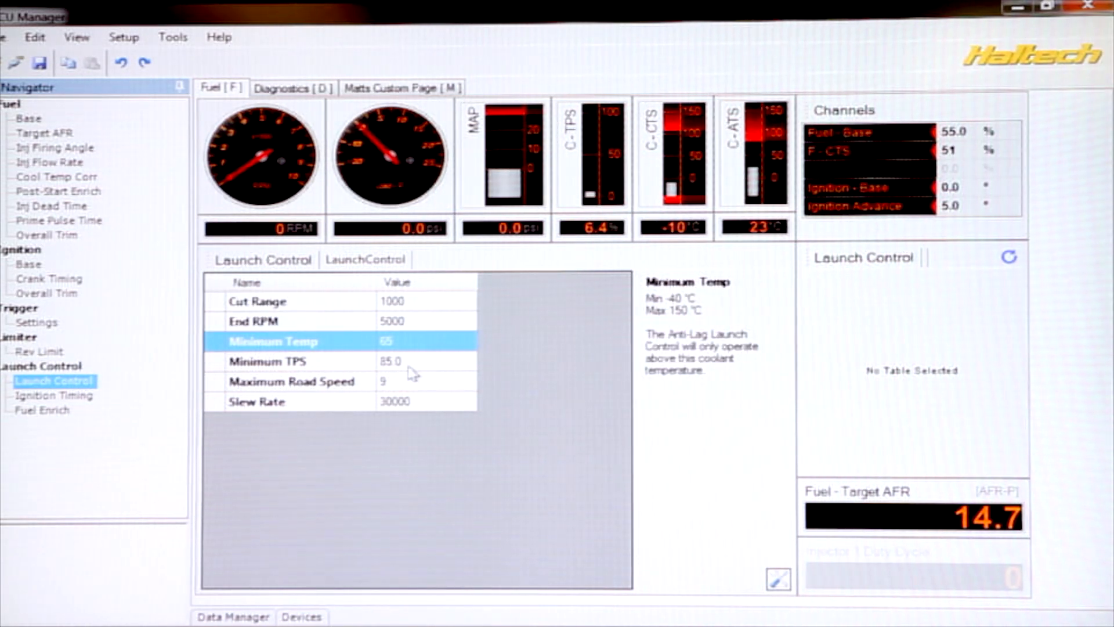
pyautogui.click(341, 361)
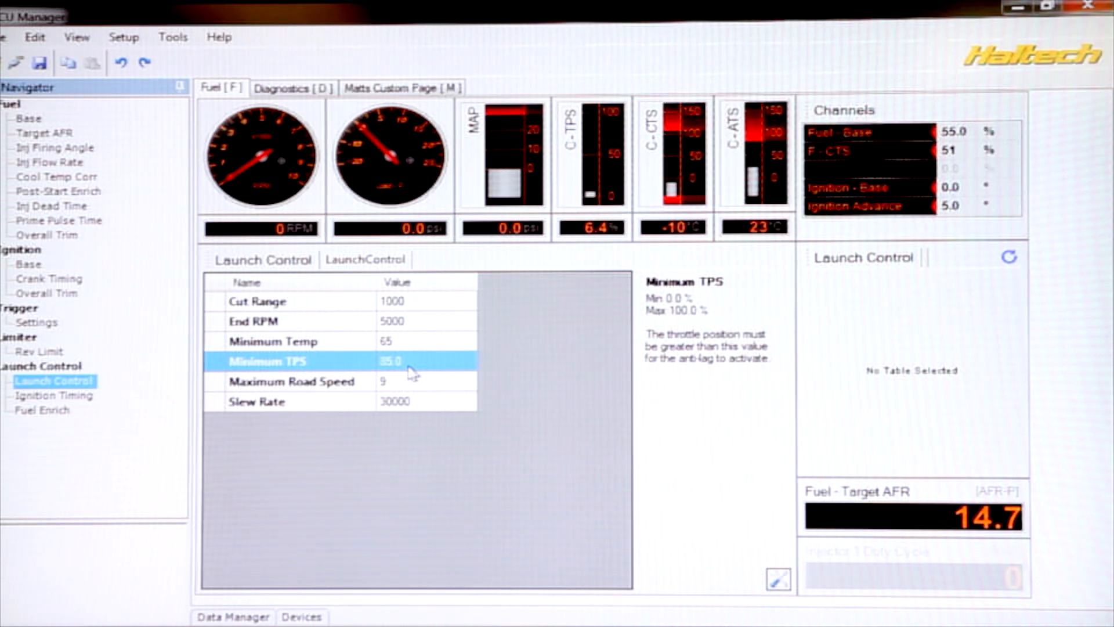
pyautogui.moveTo(415, 390)
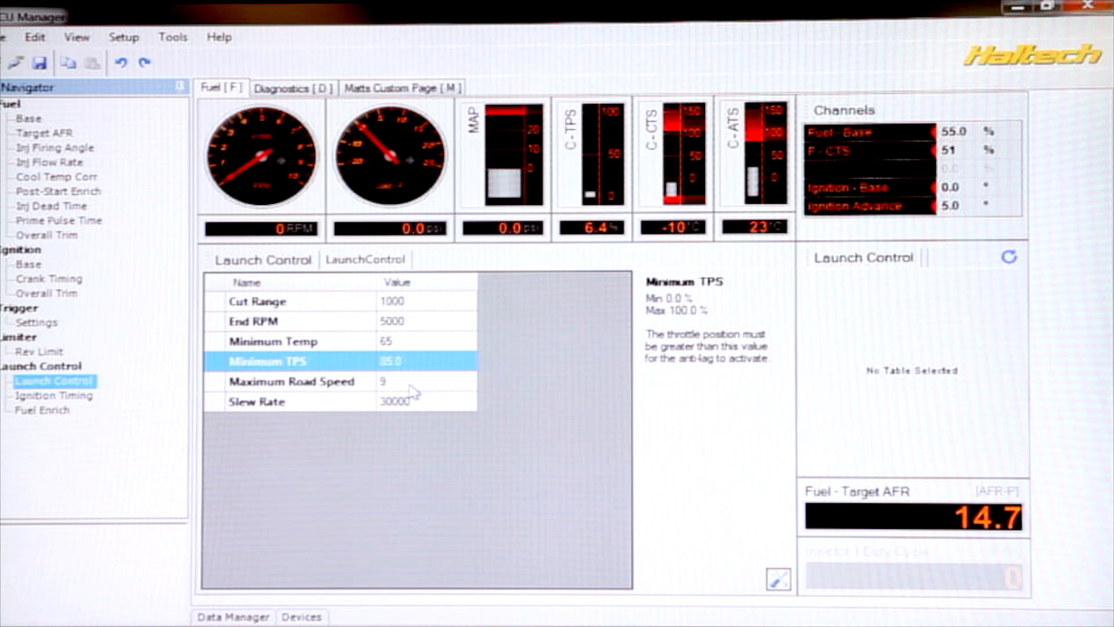
pyautogui.click(291, 382)
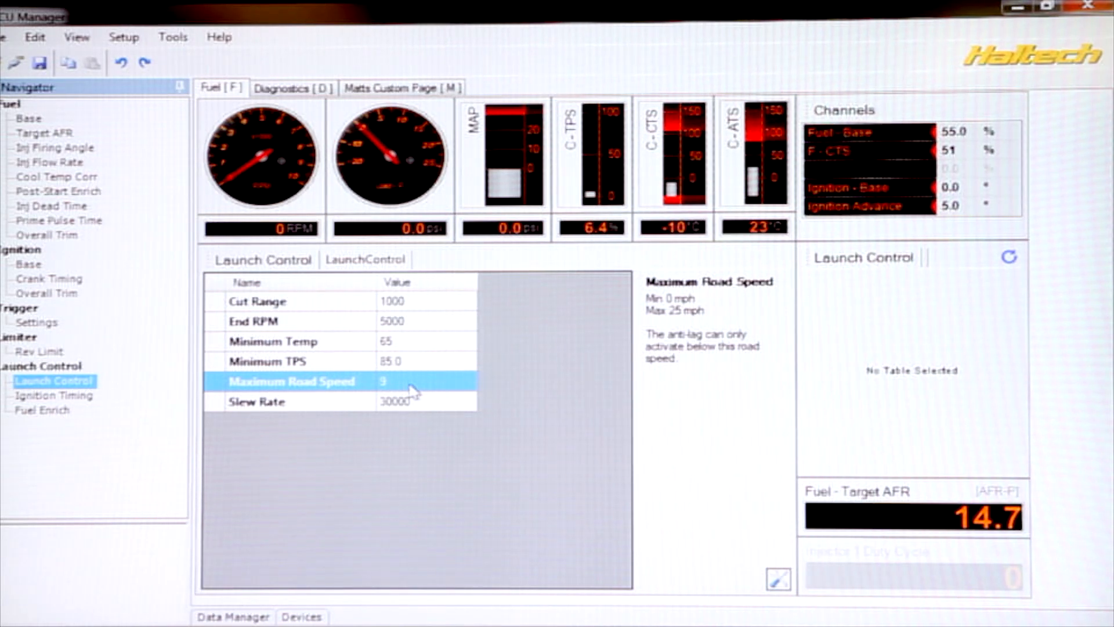
pyautogui.moveTo(418, 412)
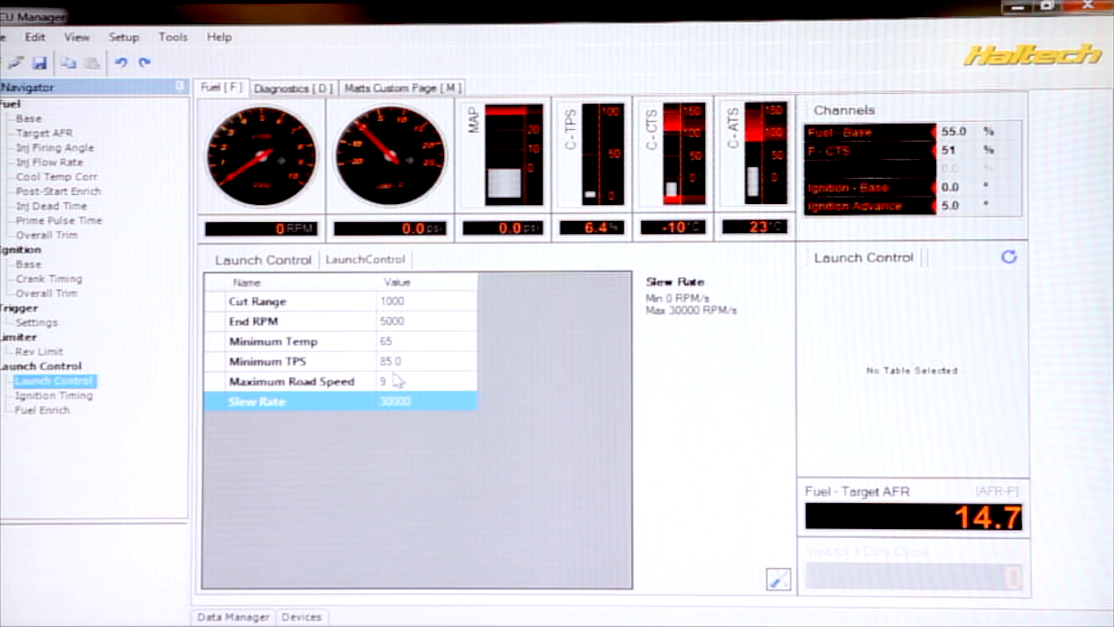
pyautogui.moveTo(114, 398)
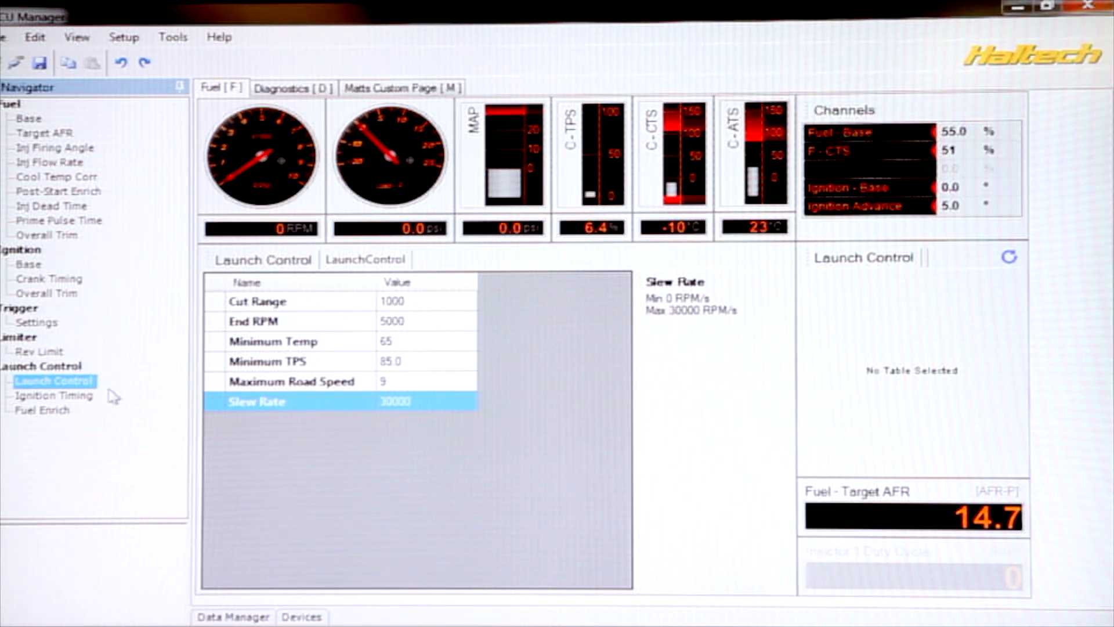
pyautogui.click(54, 395)
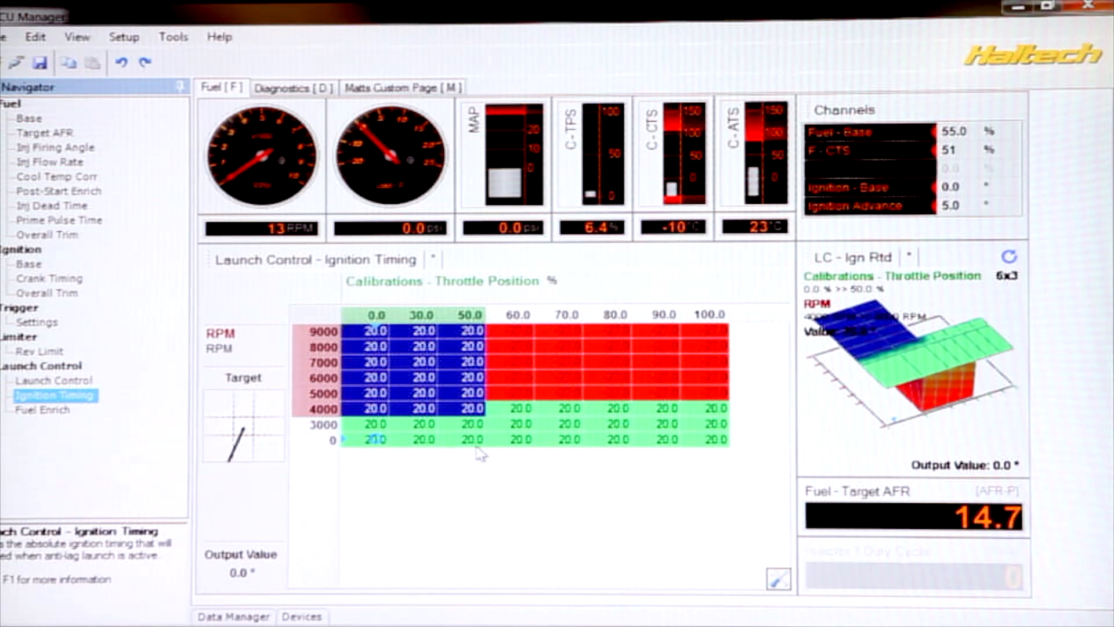
# Select a cell in the launch control ignition timing table for editing.
pyautogui.click(375, 408)
pyautogui.write('-')
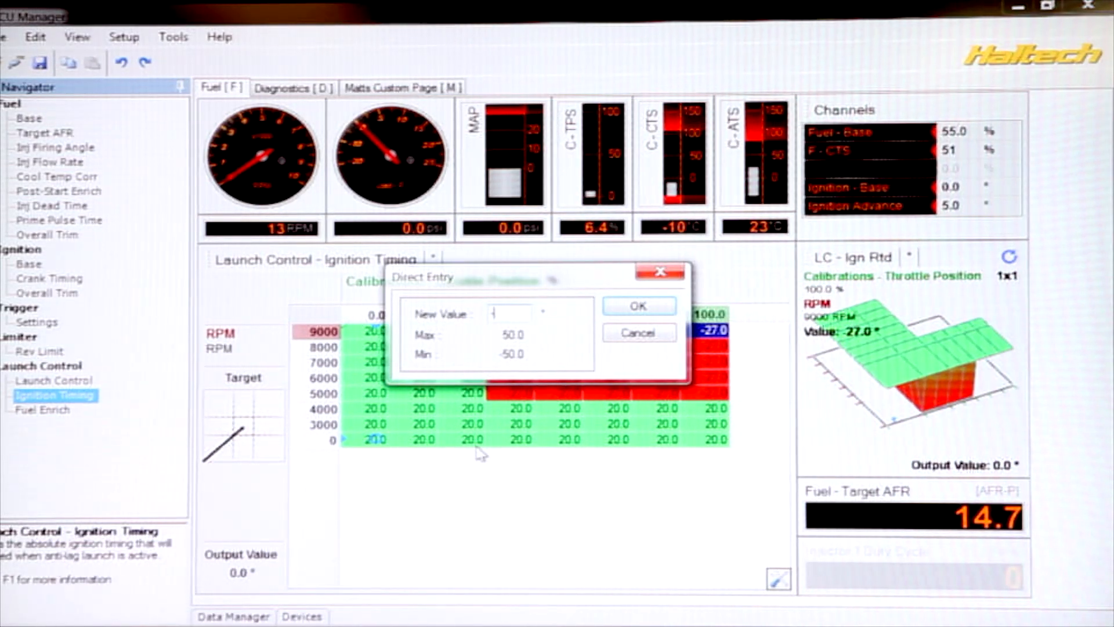
# Enter -8.0 in the 9000 RPM/100% cell and -2.0 in the 5000 RPM/100% cell.
pyautogui.click(637, 306)
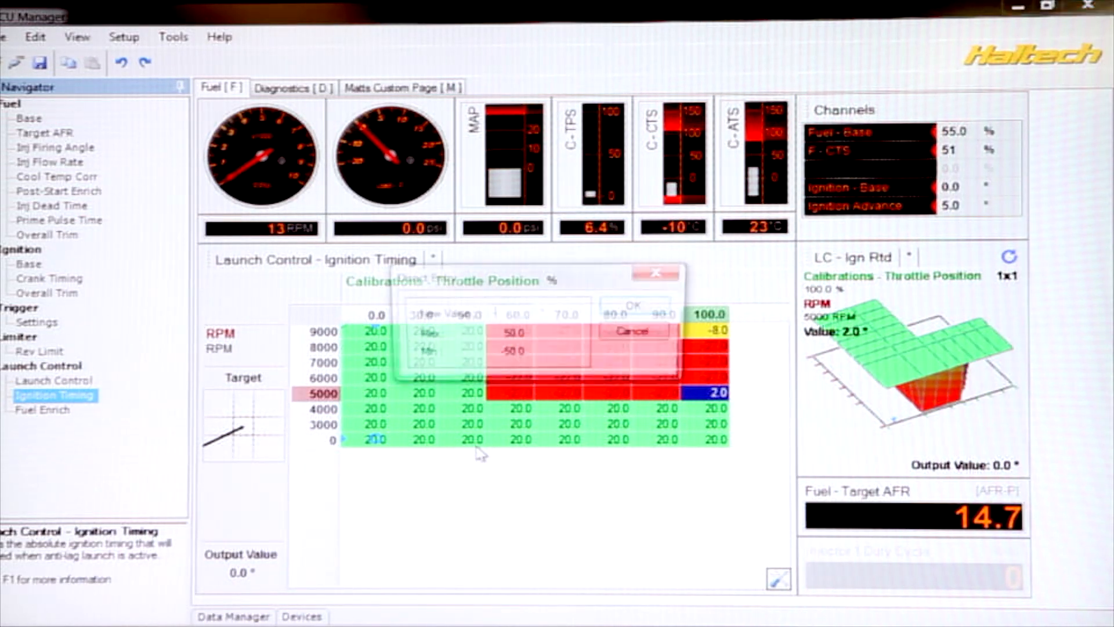
pyautogui.click(633, 304)
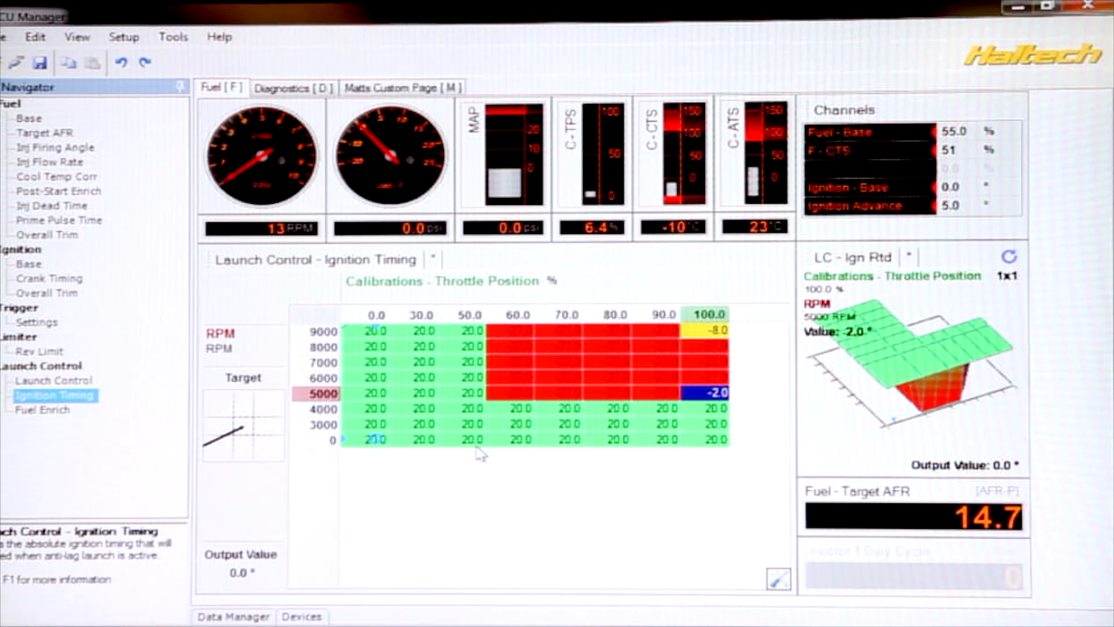
# Enter 0.0 in the 5000 RPM, 60% throttle timing cell.
pyautogui.click(517, 393)
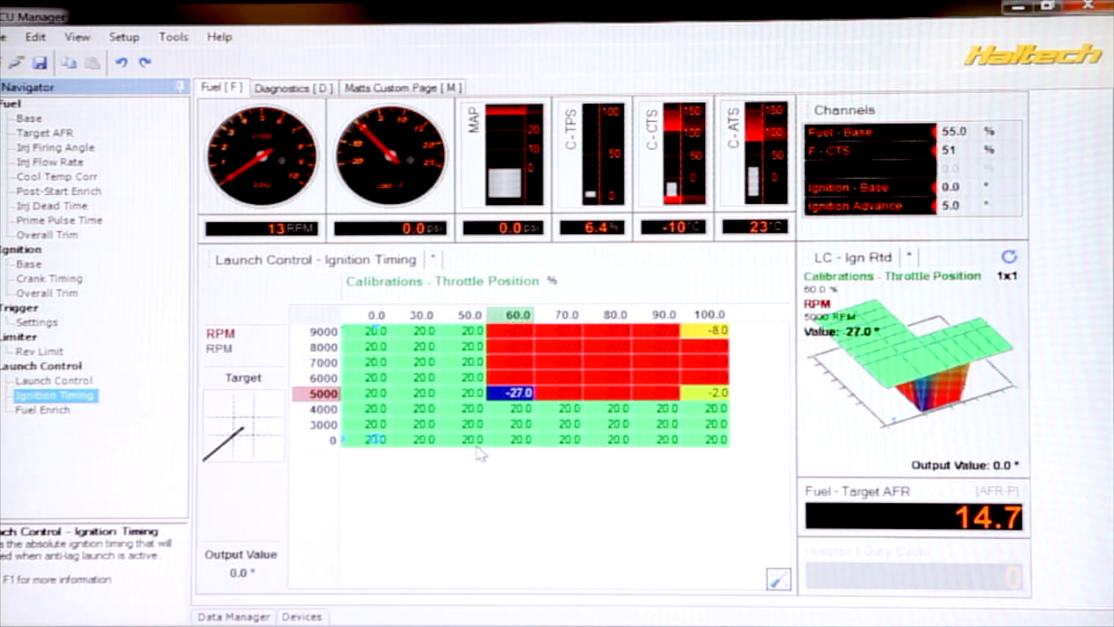
pyautogui.write('0.0')
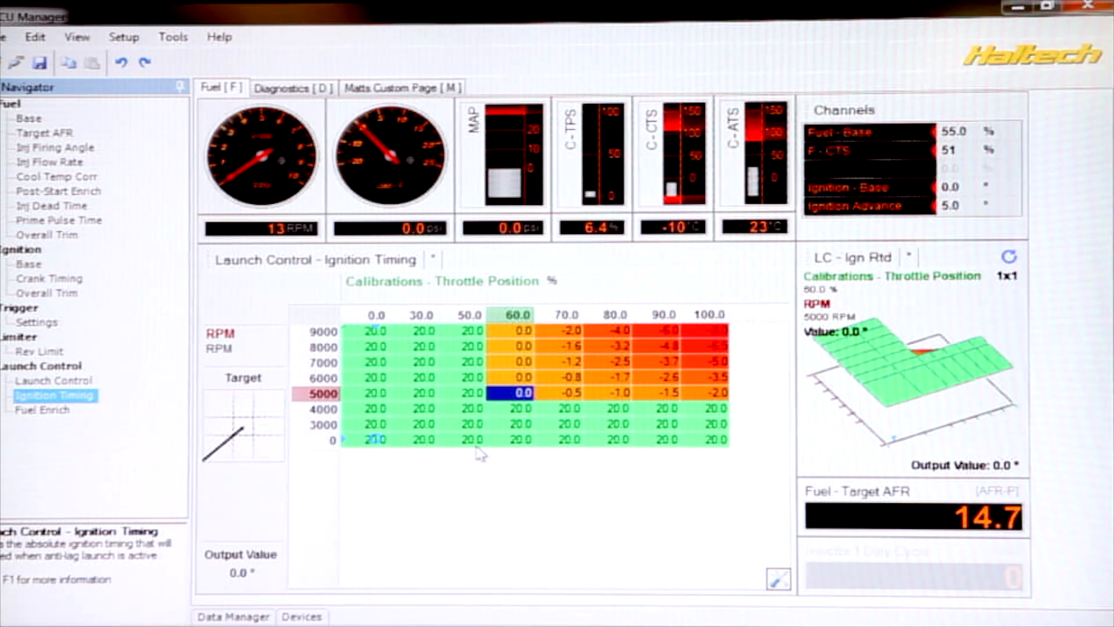
pyautogui.click(42, 410)
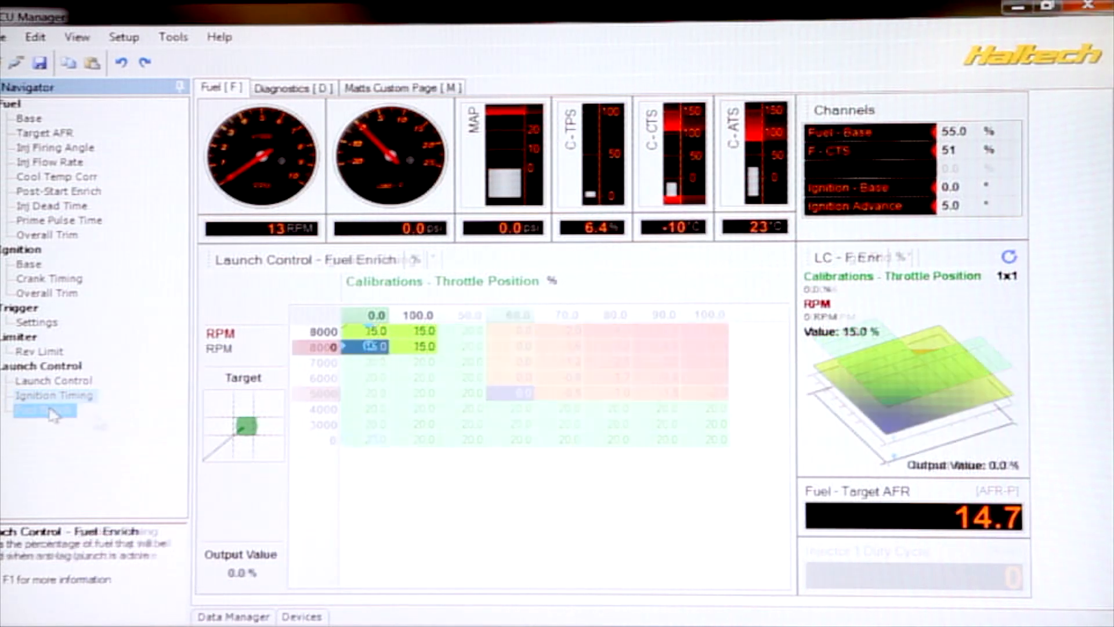
pyautogui.click(54, 396)
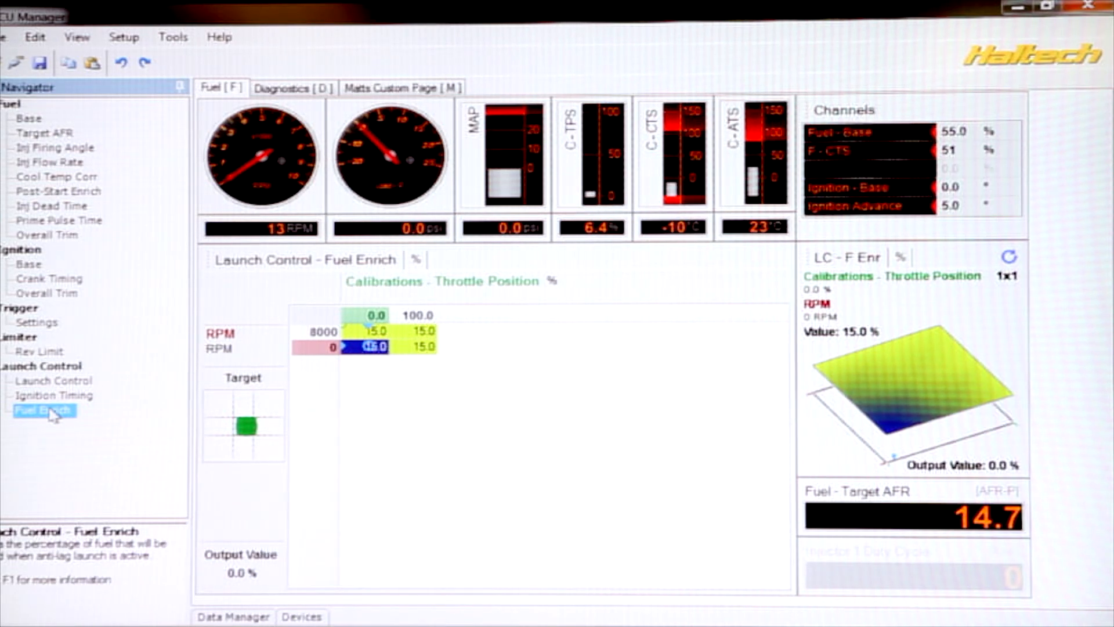
pyautogui.moveTo(60, 404)
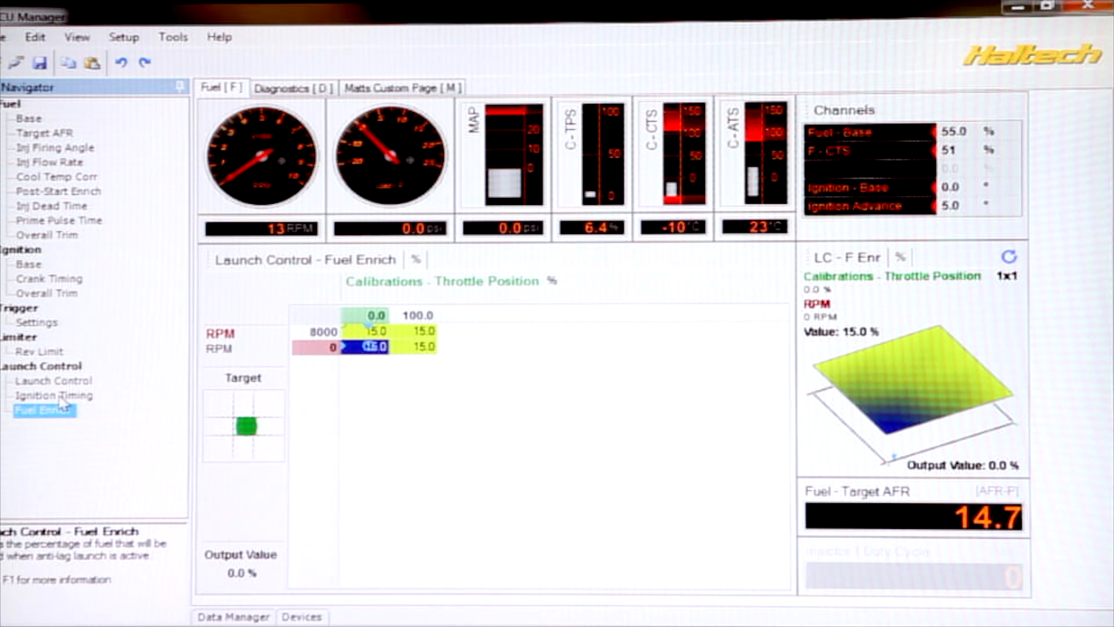
pyautogui.click(54, 395)
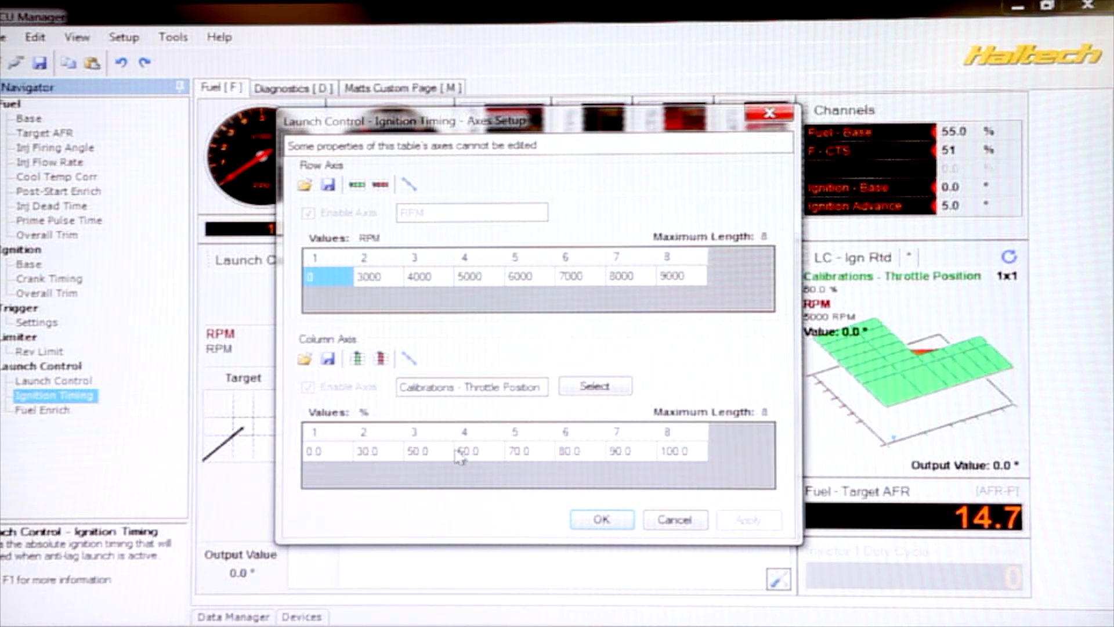
pyautogui.moveTo(341, 203)
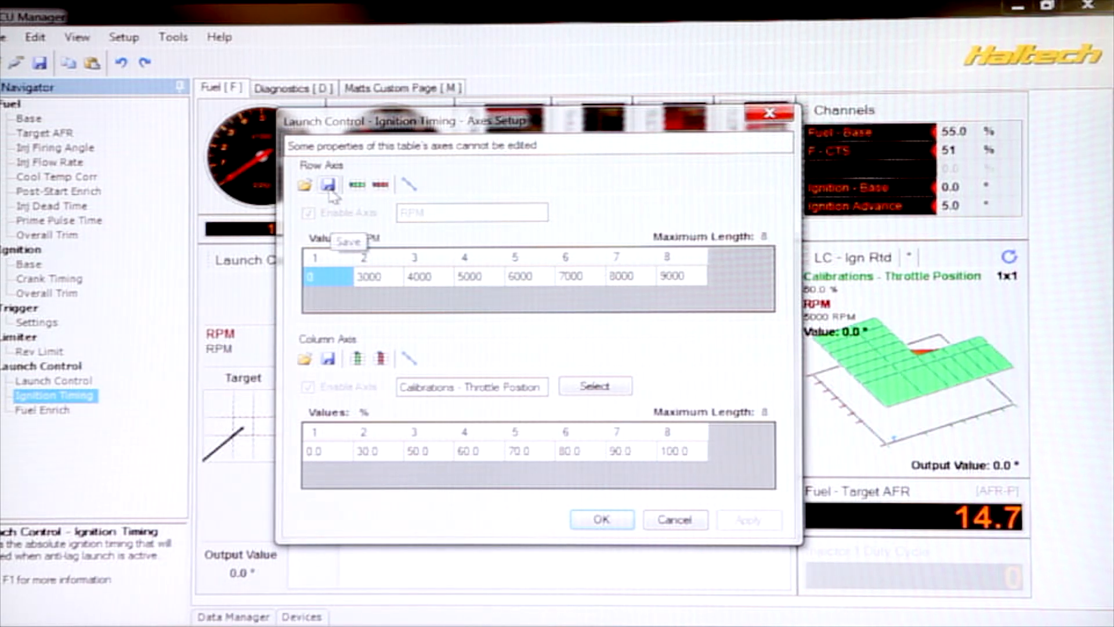
# Save the ignition map's RPM row axis as 2stepRPM.
pyautogui.click(327, 184)
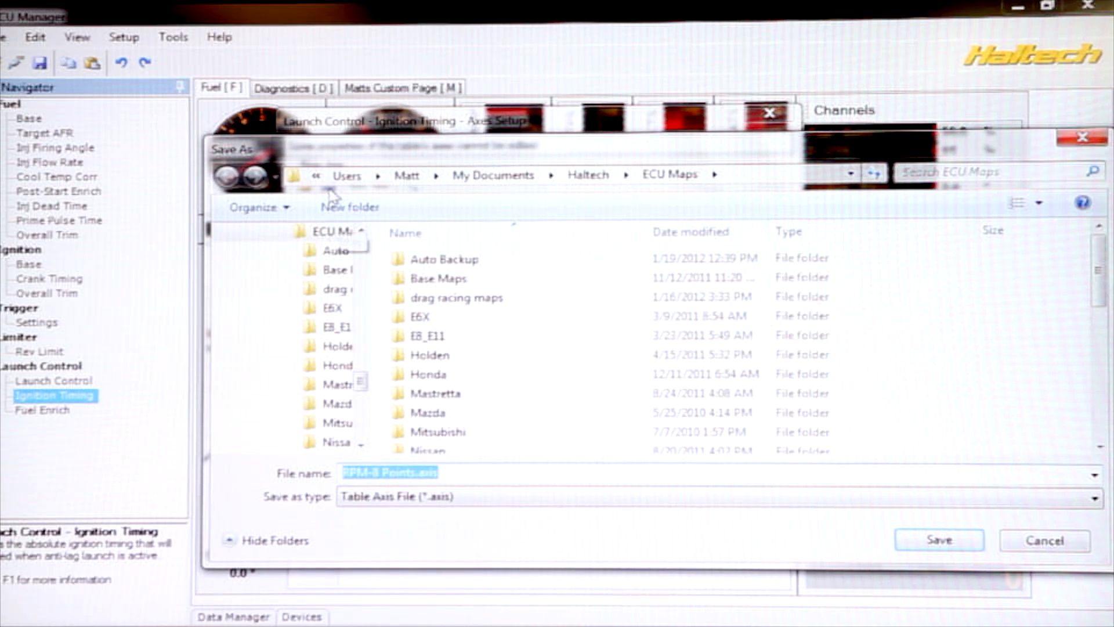
pyautogui.write('2stepRPM')
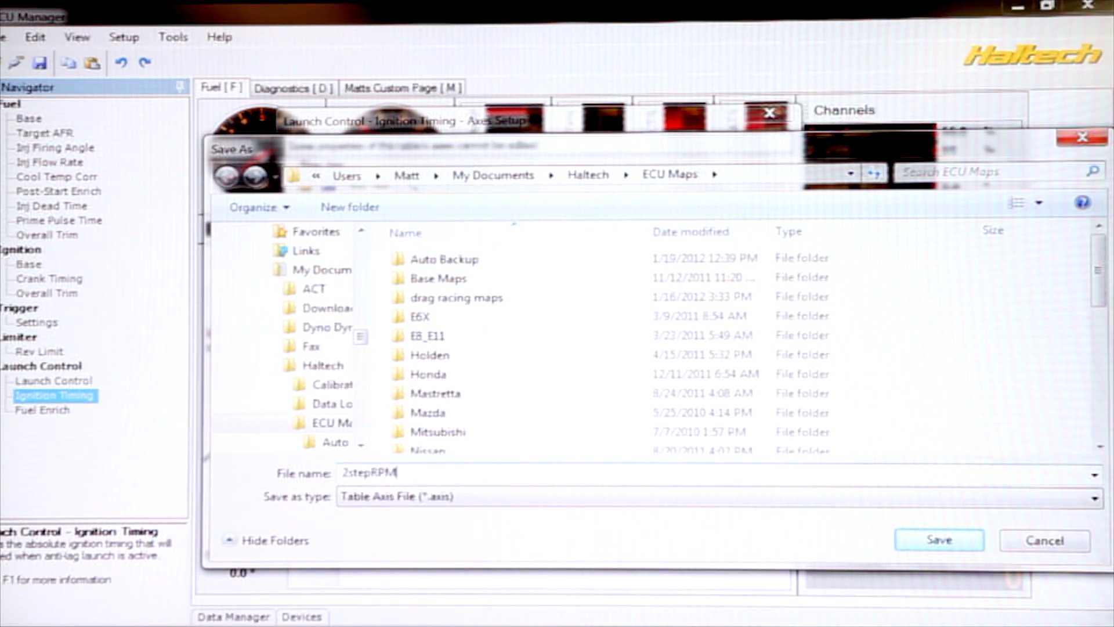
pyautogui.click(938, 539)
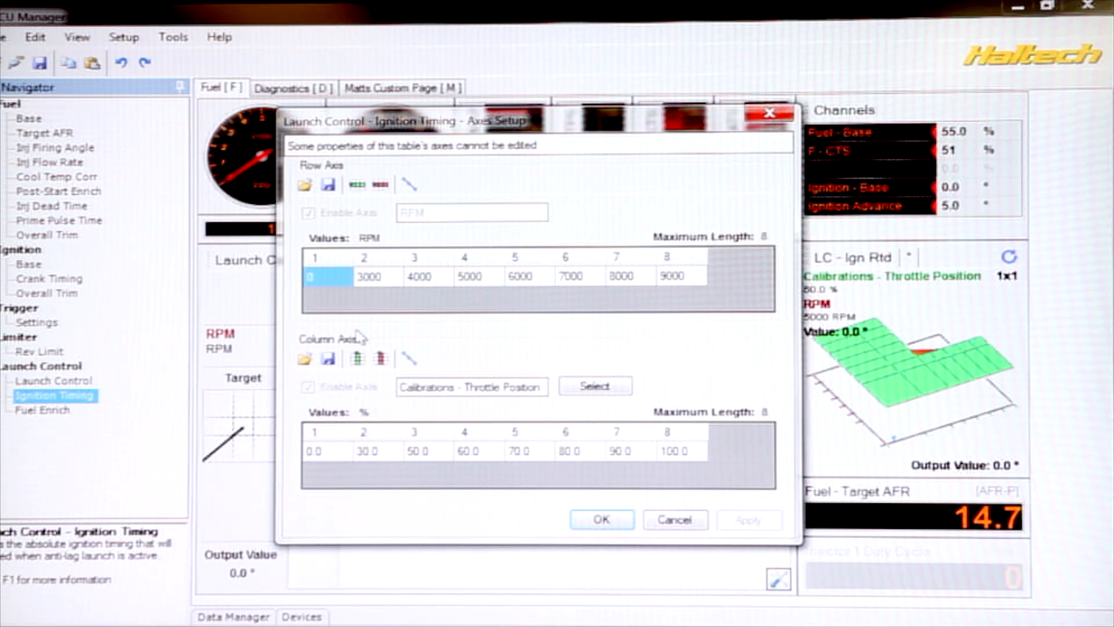
pyautogui.moveTo(327, 358)
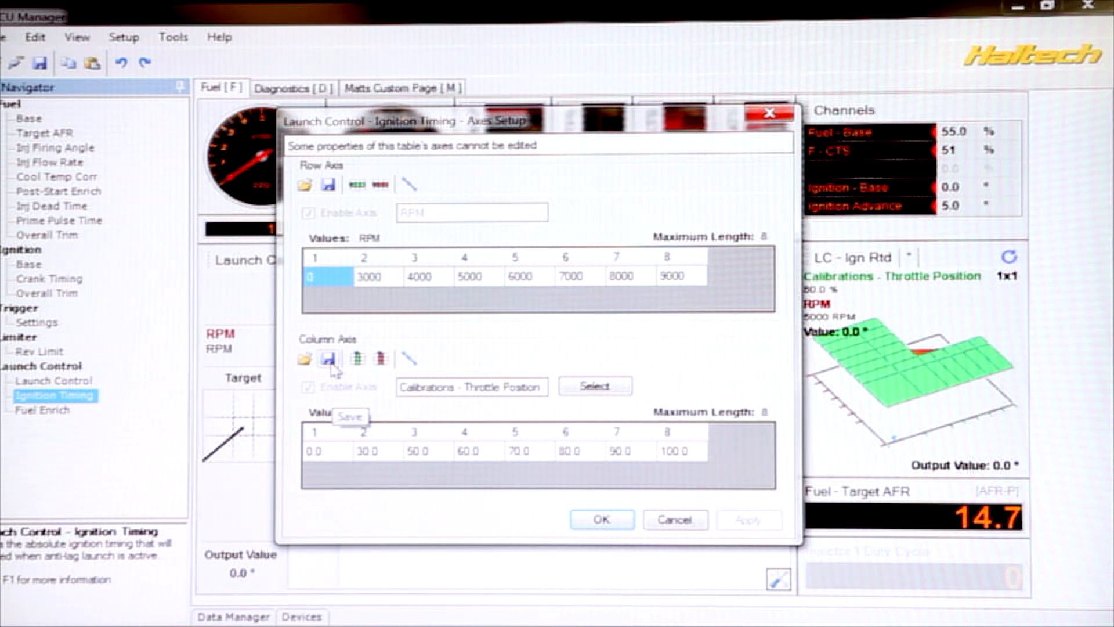
# Save the throttle-position column axis to a 2step axis file and close axes setup.
pyautogui.click(327, 358)
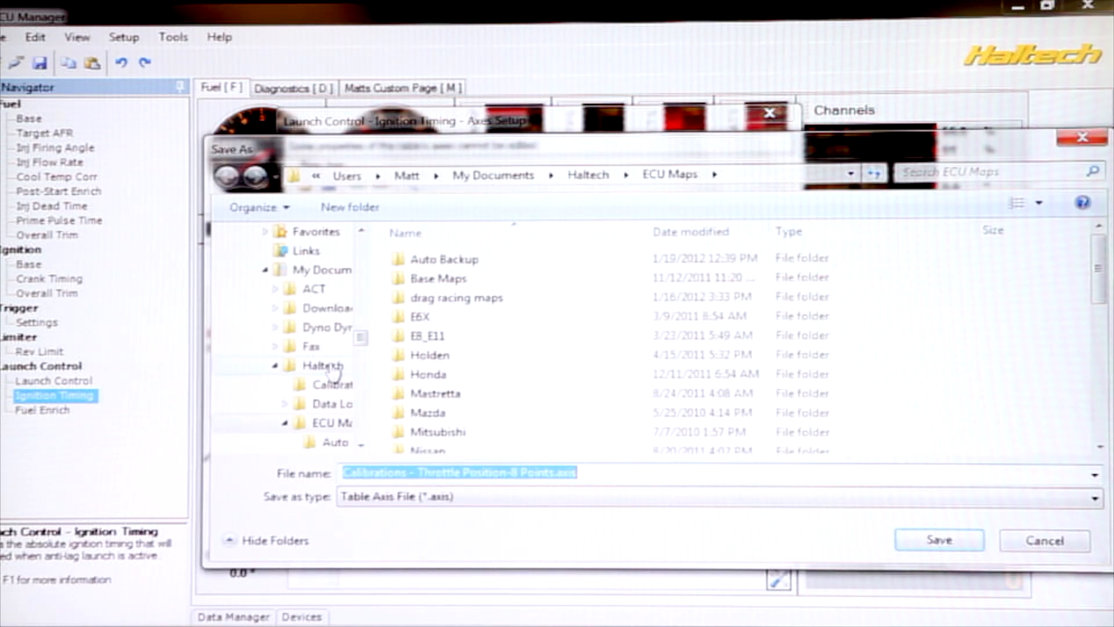
pyautogui.write('2step')
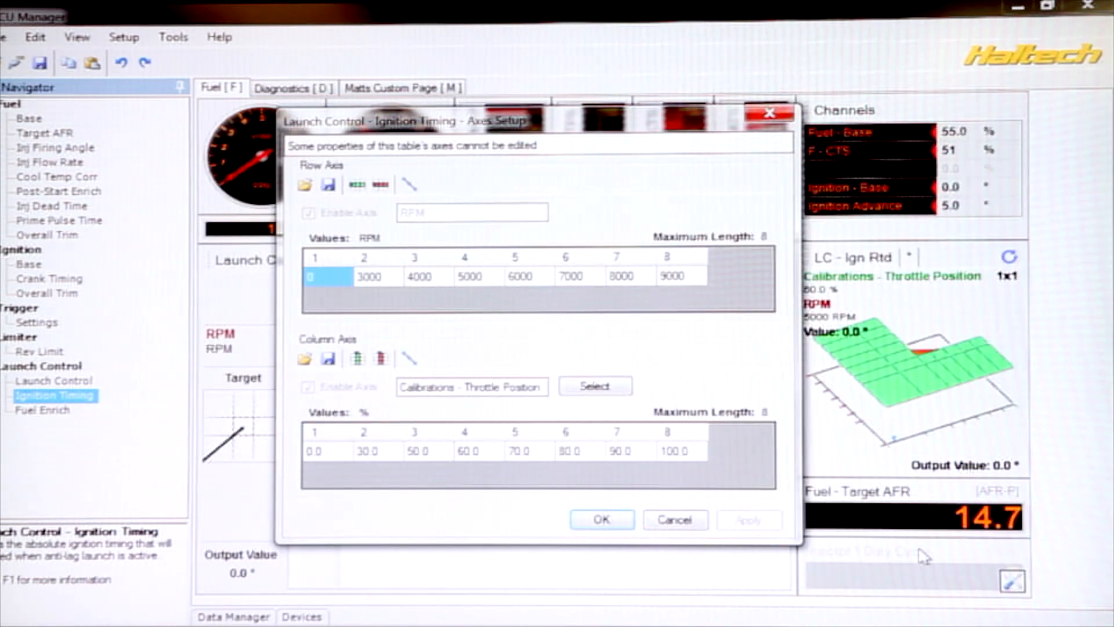
pyautogui.click(601, 519)
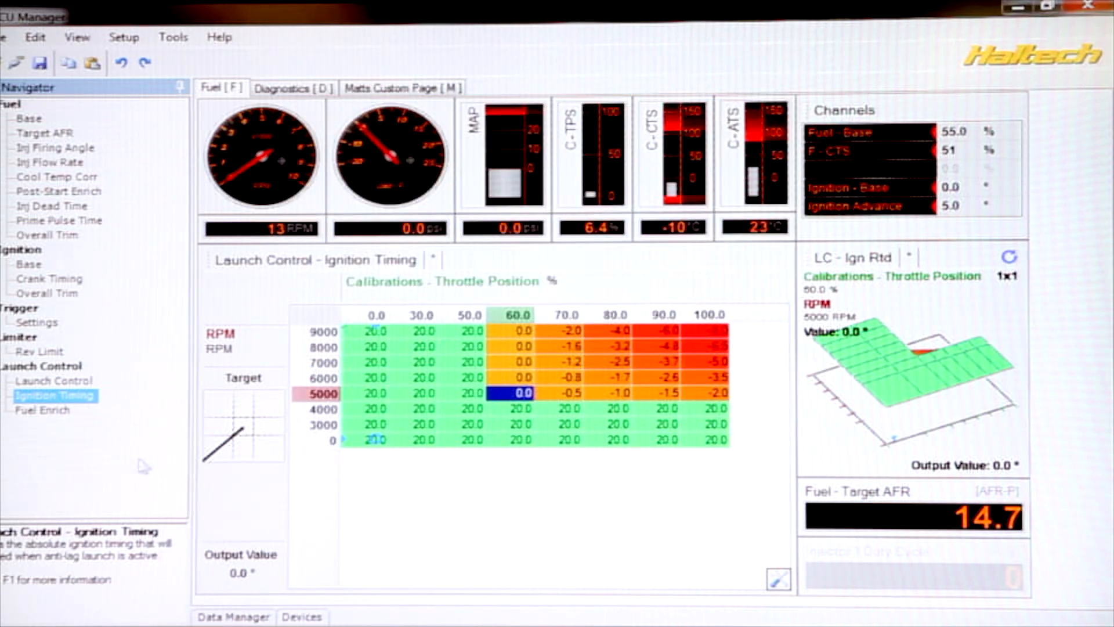
# Load 2stepRPM.axis as the launch fuel enrich table's RPM axis.
pyautogui.click(42, 410)
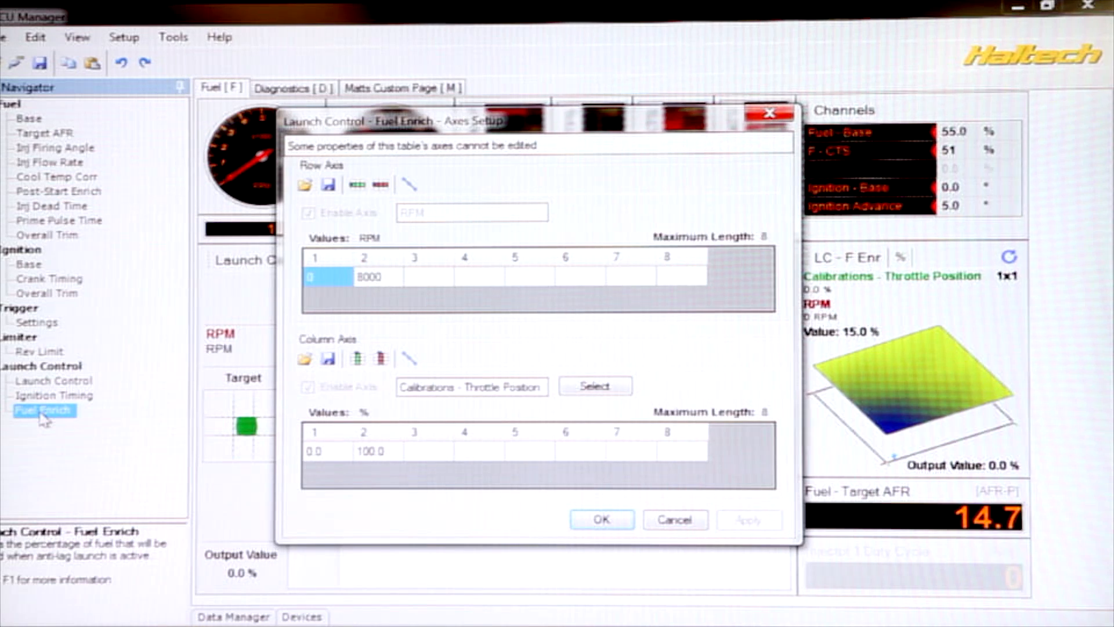
pyautogui.moveTo(304, 184)
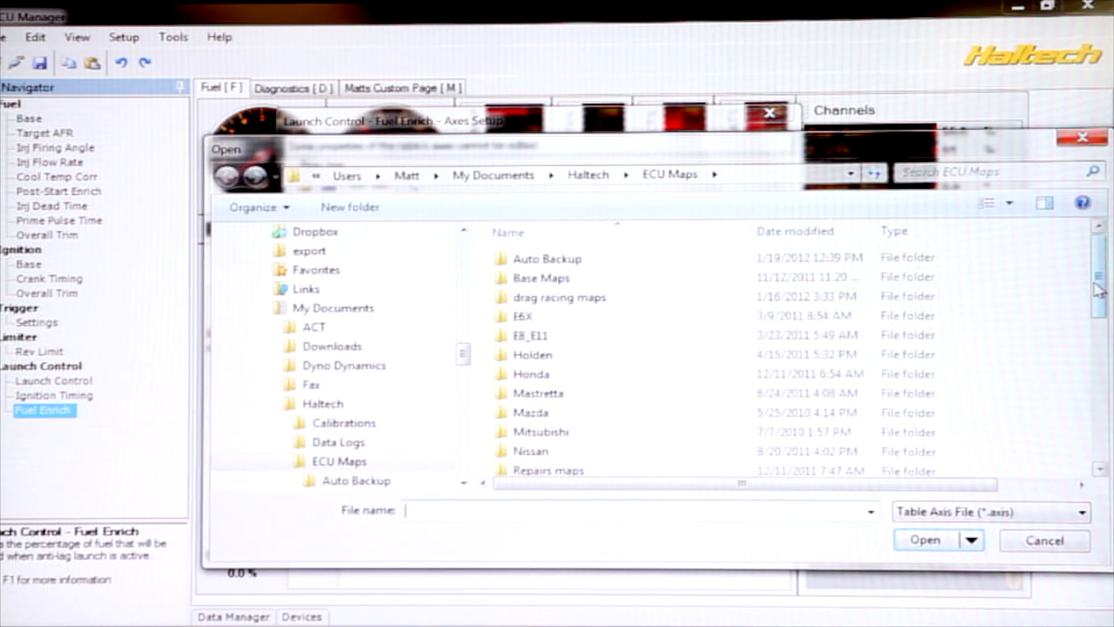
pyautogui.scroll(-3)
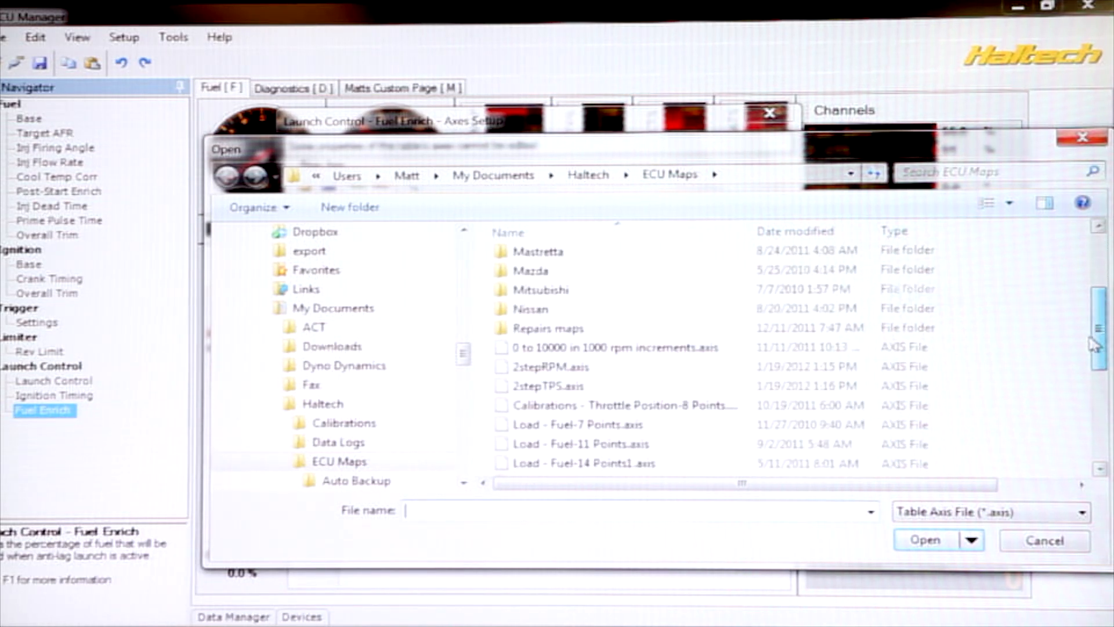
pyautogui.click(1042, 540)
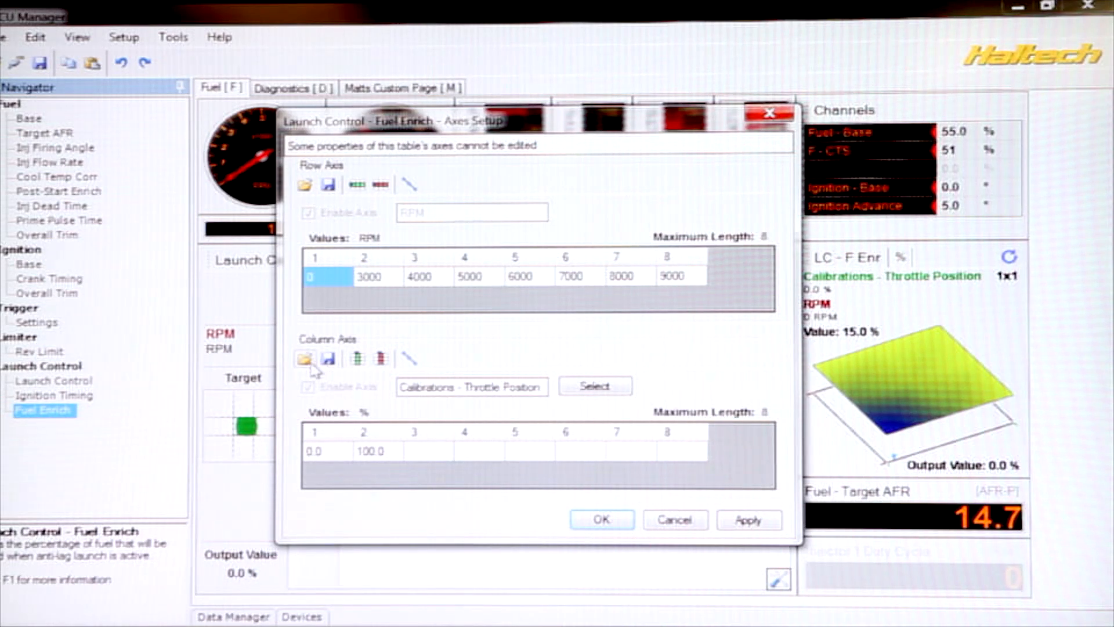
# Bring up the saved axis files for the throttle-position axis.
pyautogui.click(305, 358)
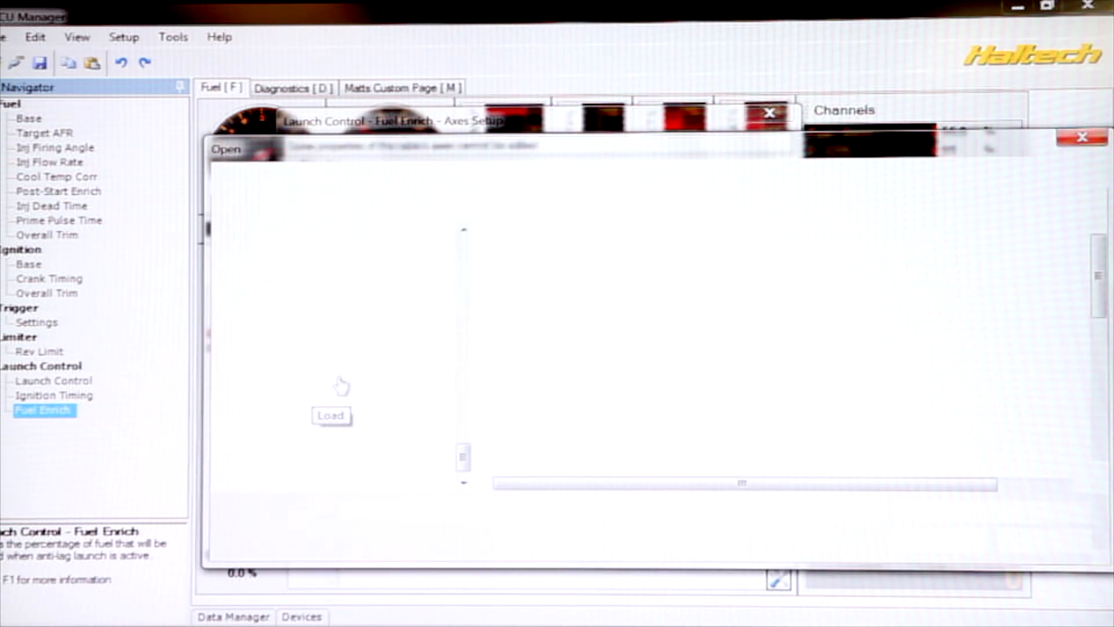
pyautogui.click(331, 415)
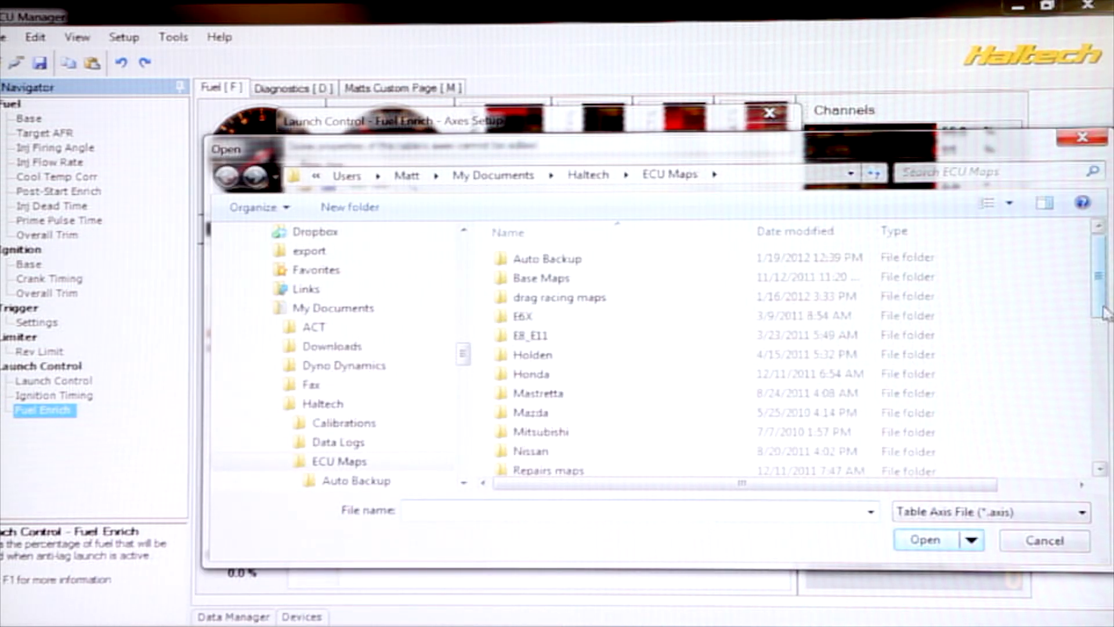
pyautogui.scroll(-3)
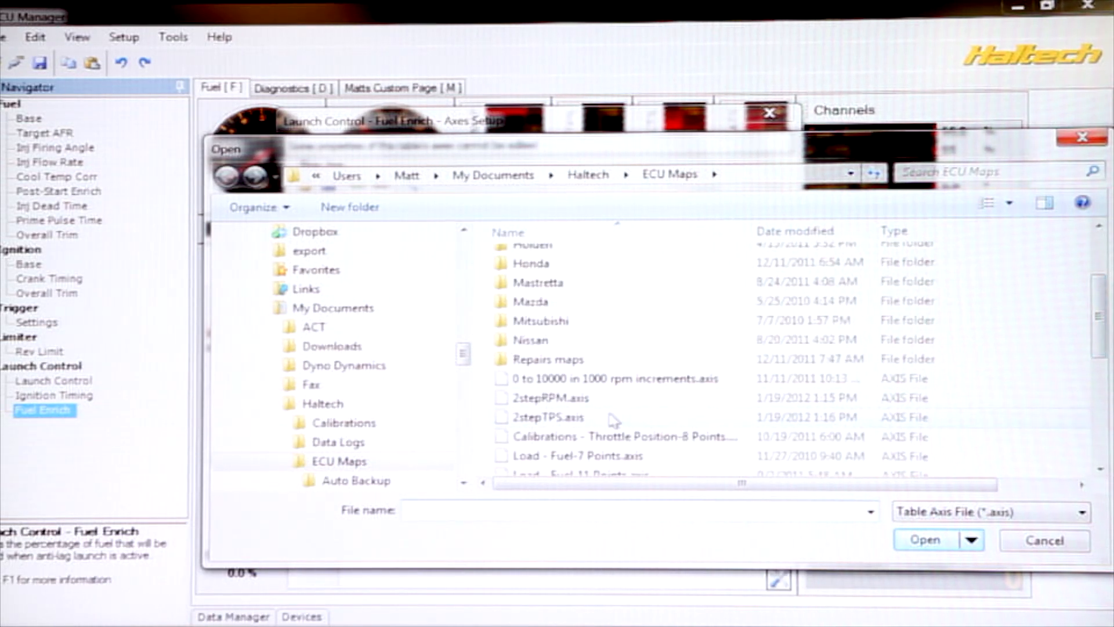